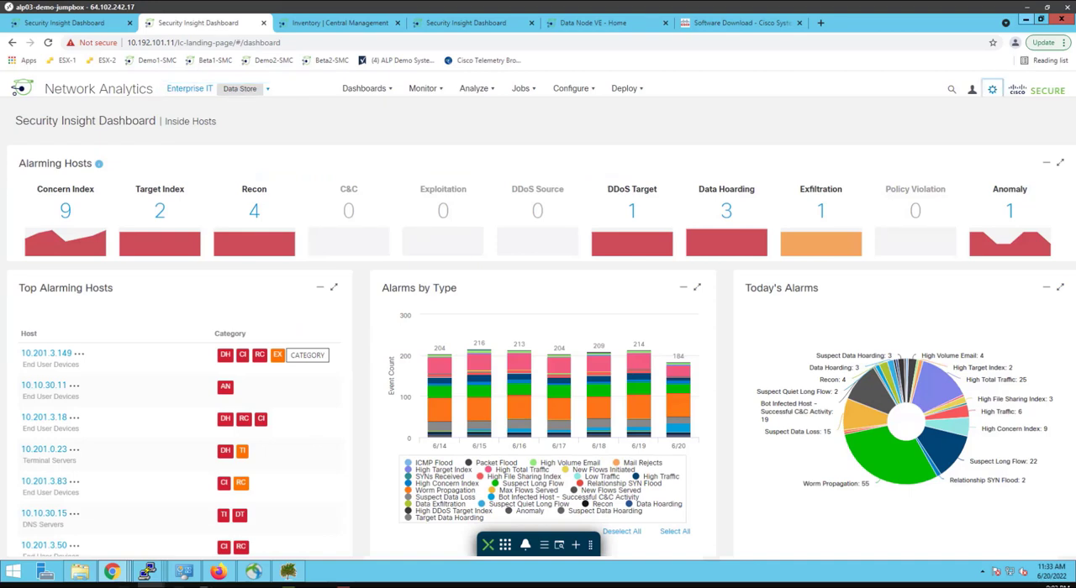
- Go to Central Management and show Data Store status with data node swdemo1-dn up
left_click(337, 23)
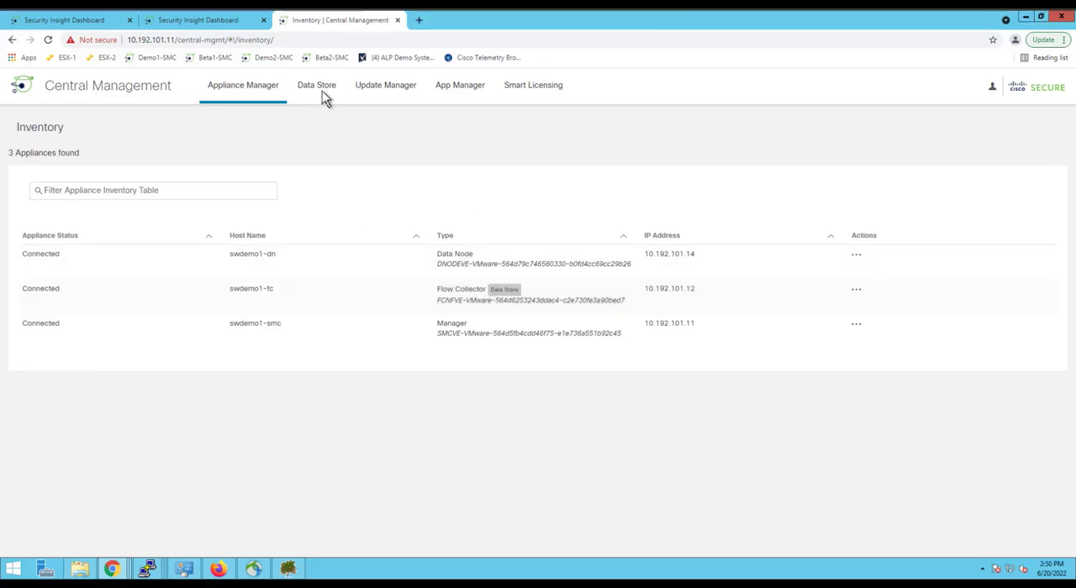
left_click(316, 85)
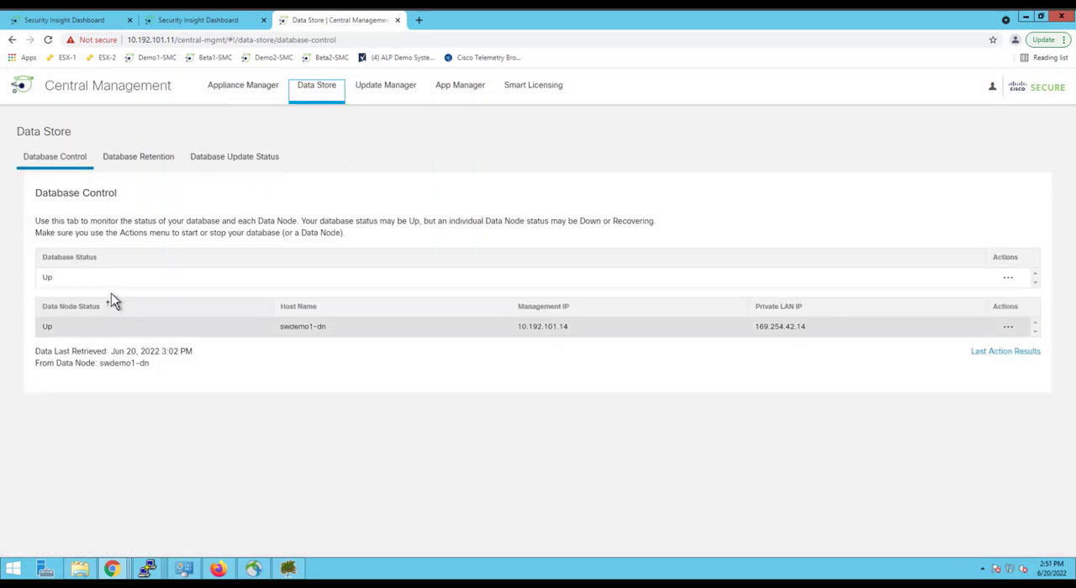
- Show Database Retention: database 83% free, NetFlow 100% of telemetry
left_click(137, 156)
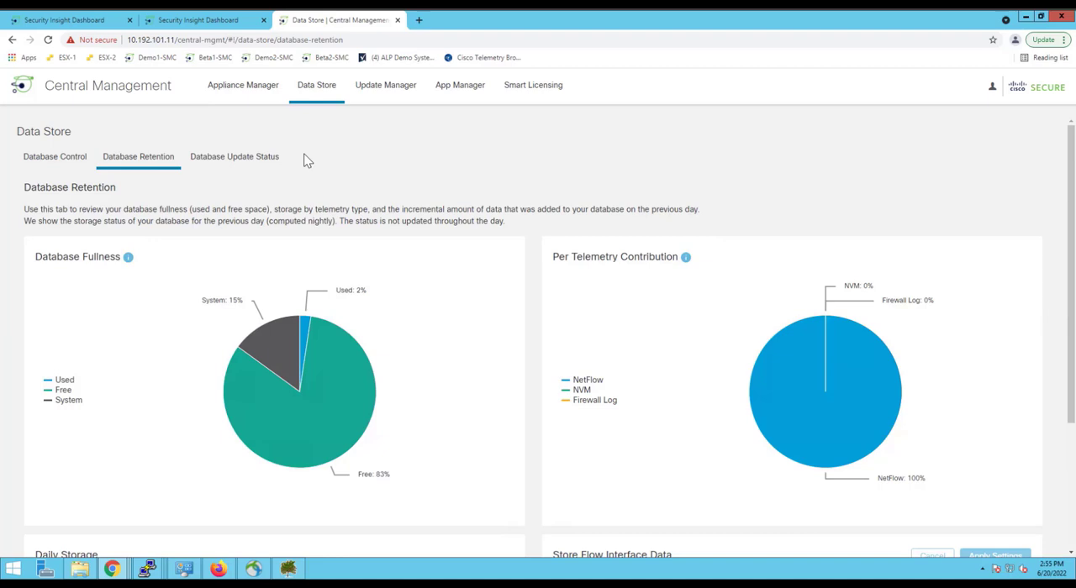
mouse_move(424, 228)
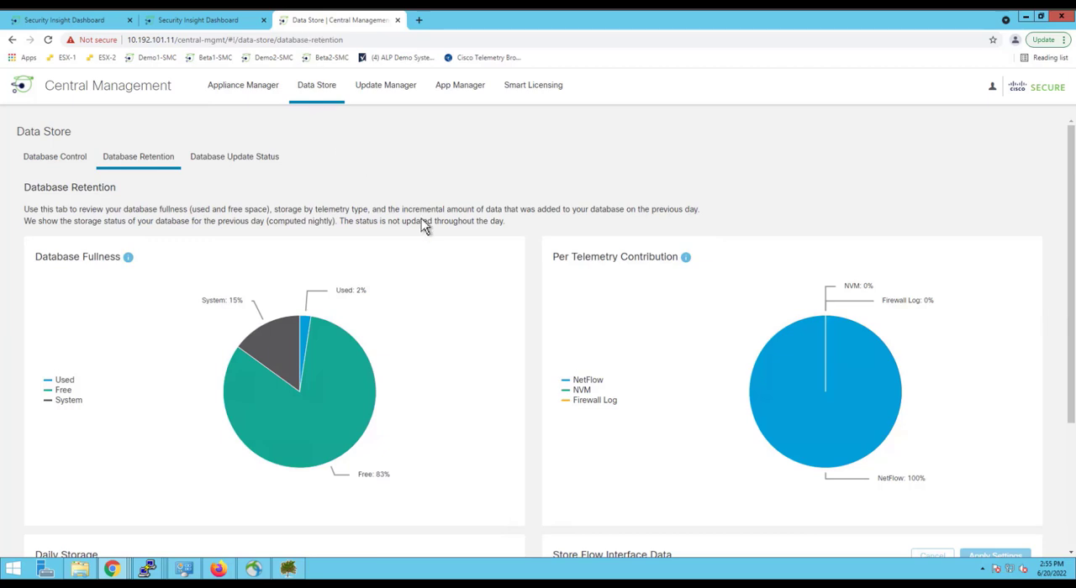
mouse_move(451, 382)
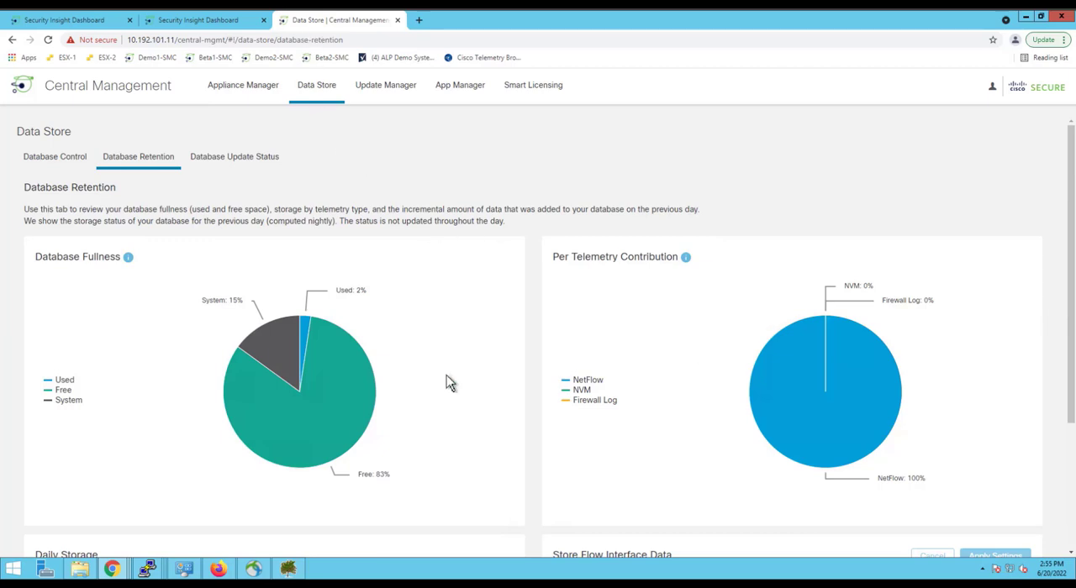
mouse_move(466, 246)
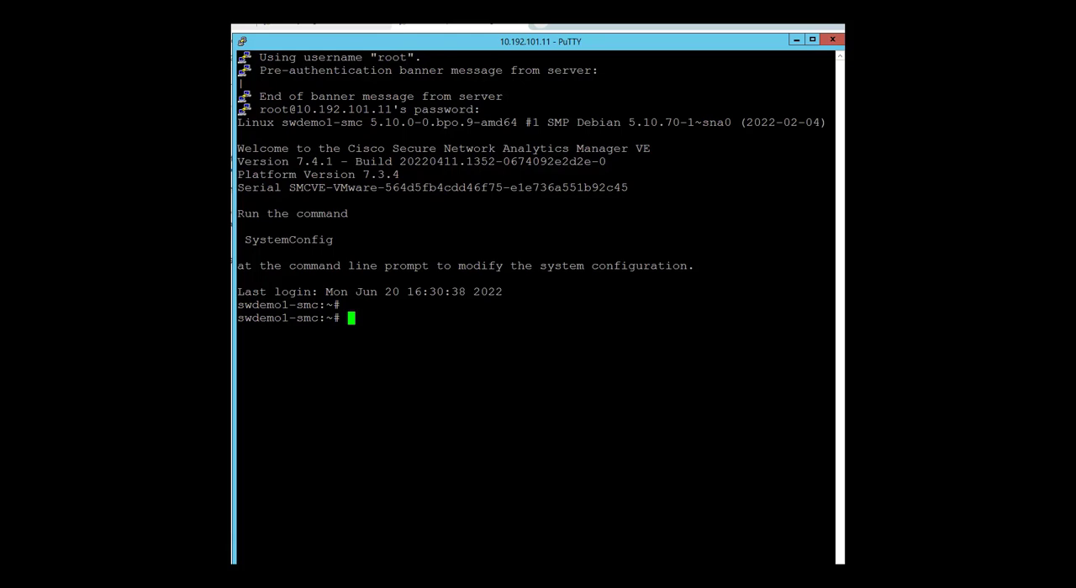
- Launch SystemConfig in the root SSH session and enter its Data Store menu
type("Sys")
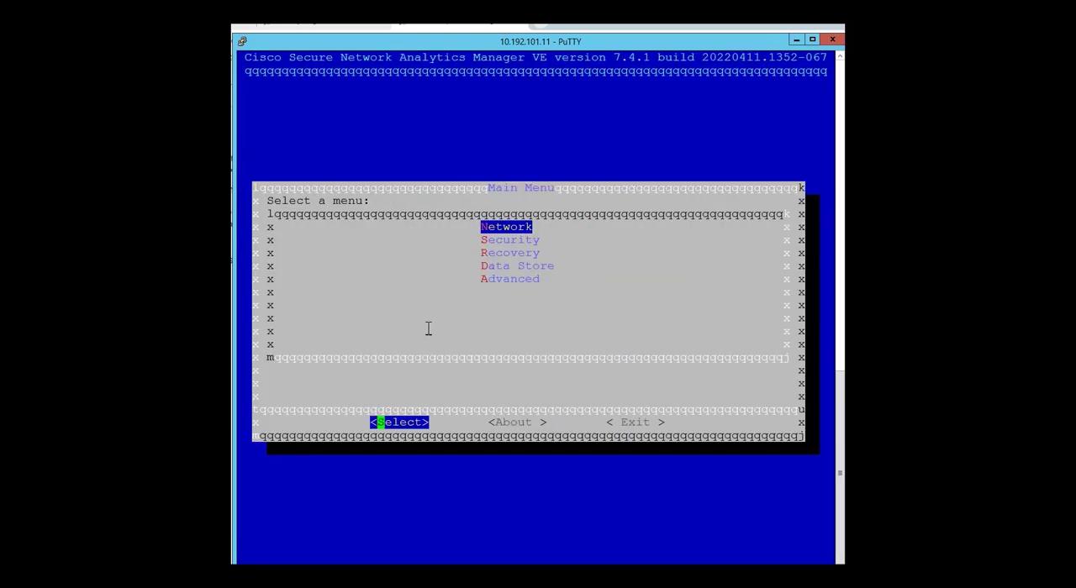
key("Down")
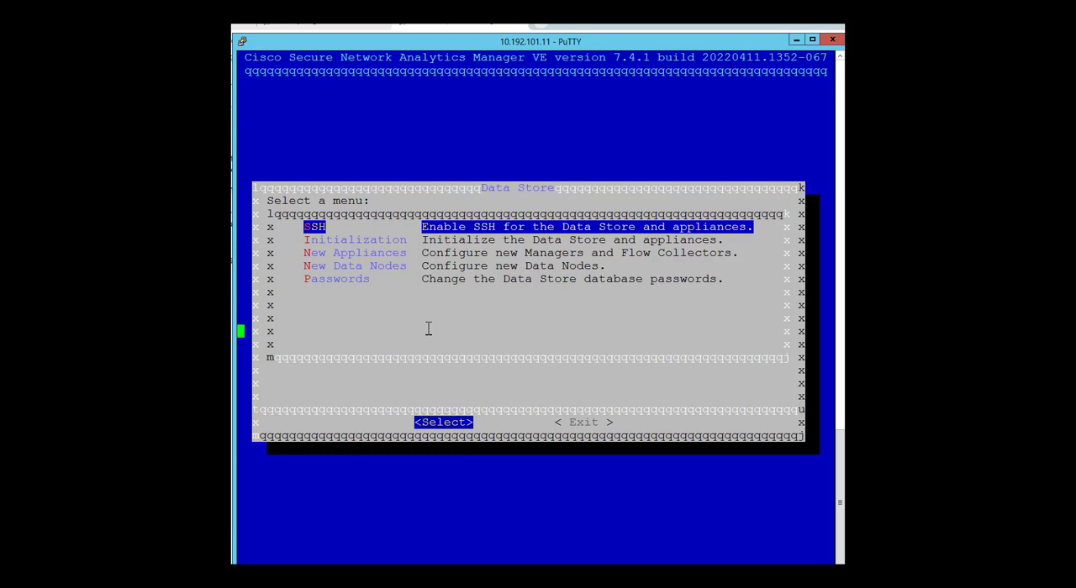
- Highlight New Data Nodes, past Initialization, in the Data Store menu
left_click(442, 422)
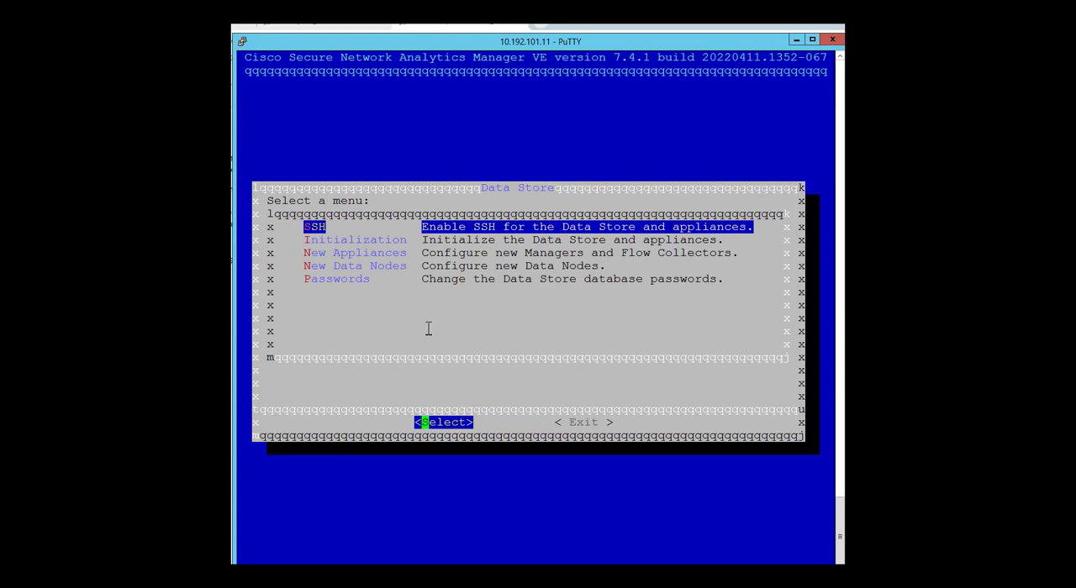
key("Down")
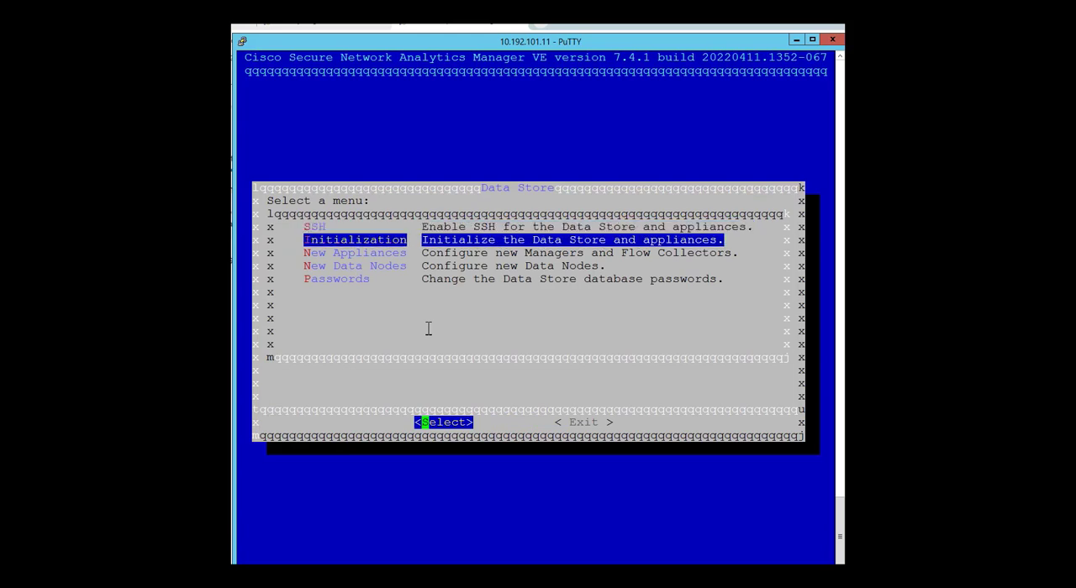
key("Down")
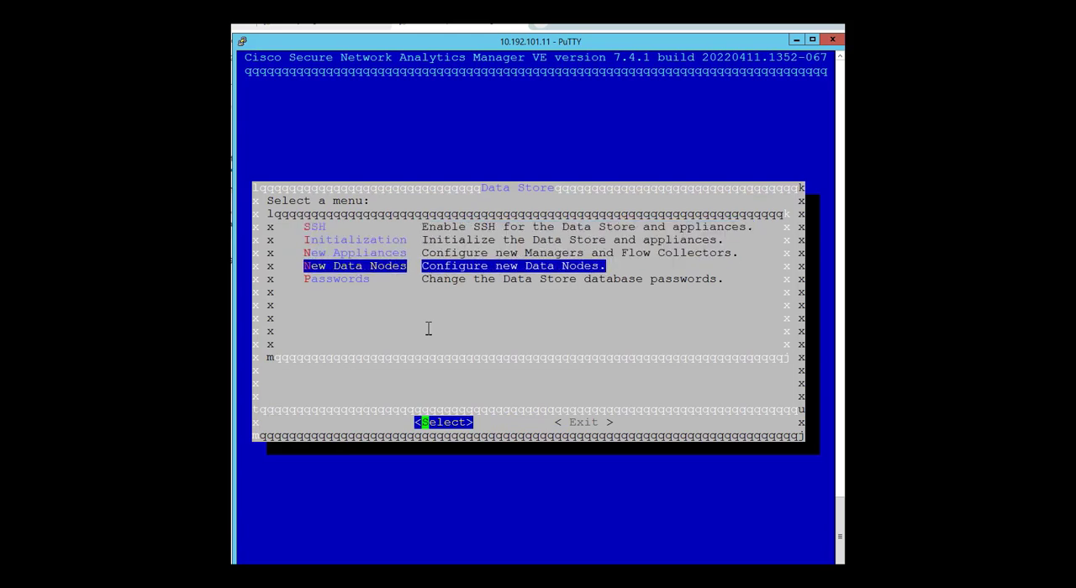